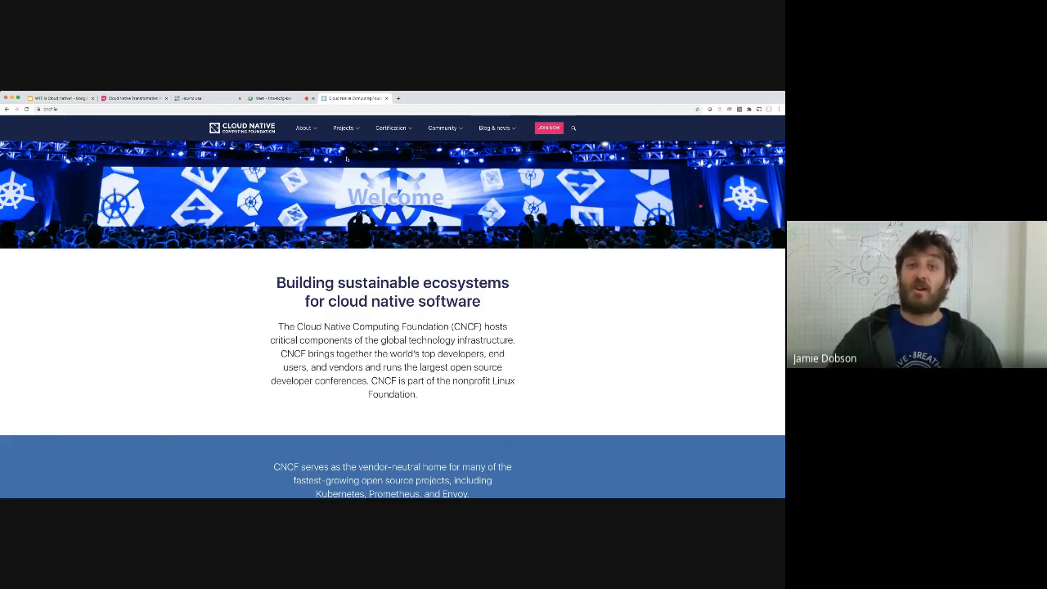
# Step: Show the CNCF project categories, then present the 'WTF is Cloud Native?' deck from the Tolstoy slide
pyautogui.click(342, 128)
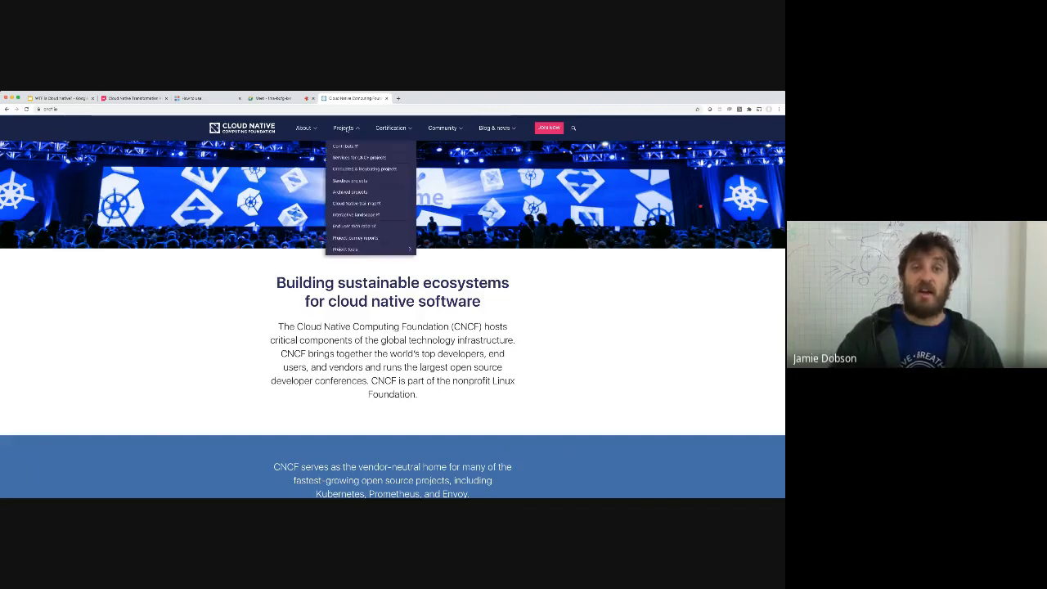
pyautogui.moveTo(355, 180)
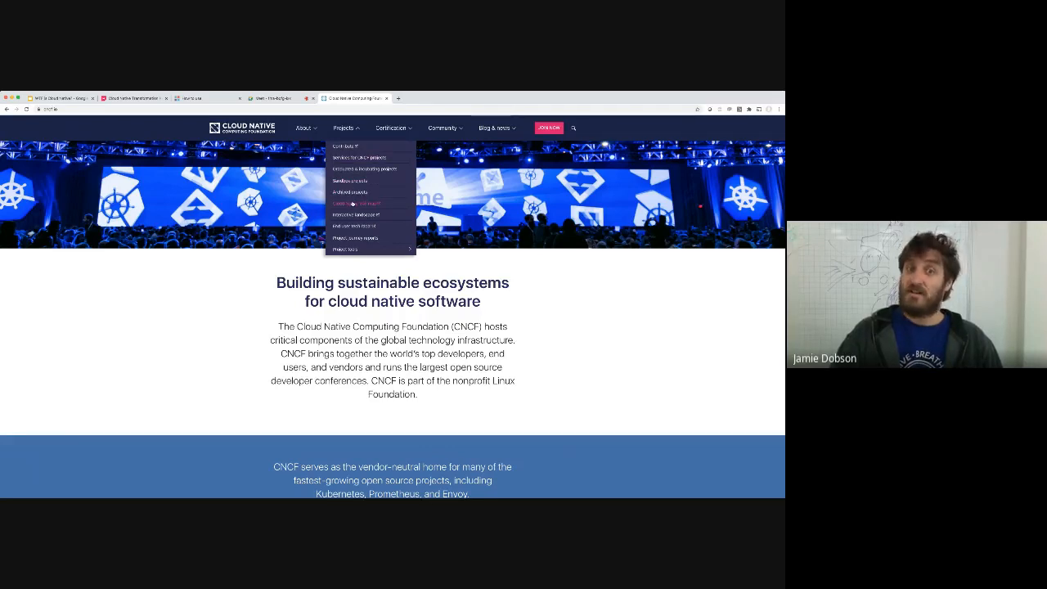
pyautogui.moveTo(356, 214)
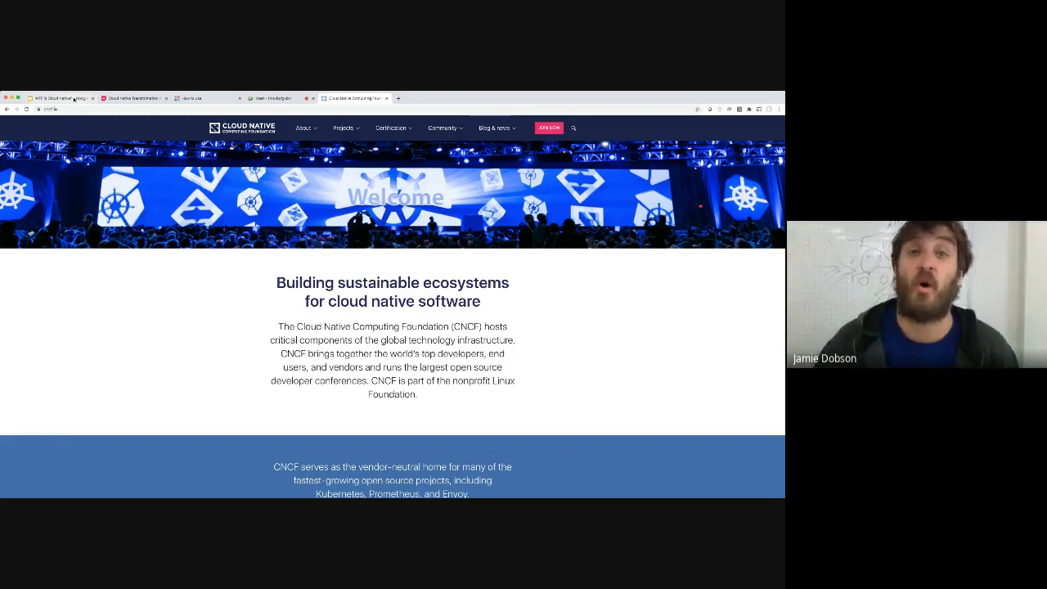
pyautogui.click(61, 98)
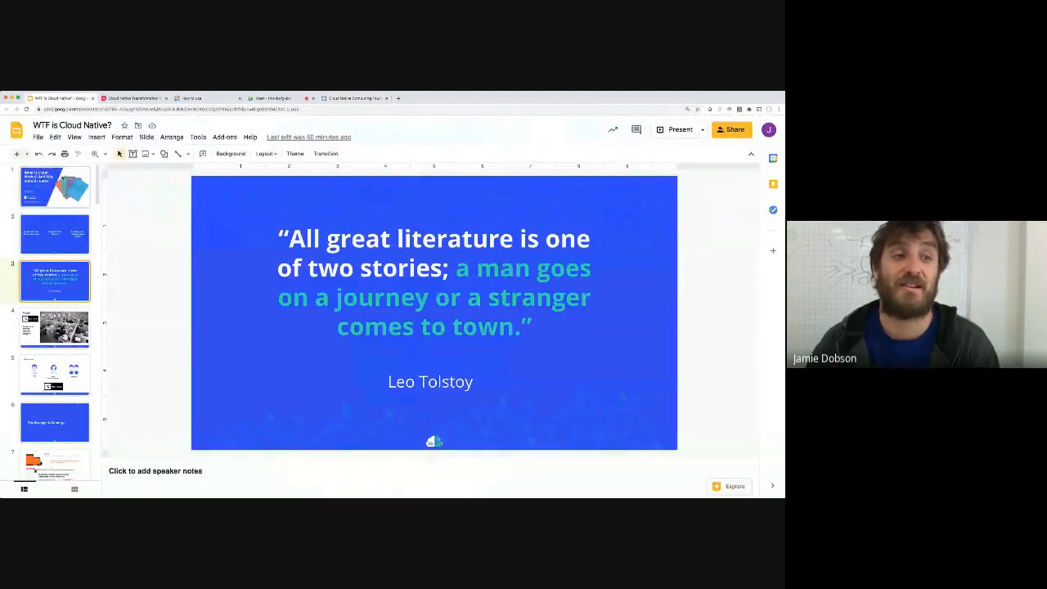
pyautogui.click(678, 129)
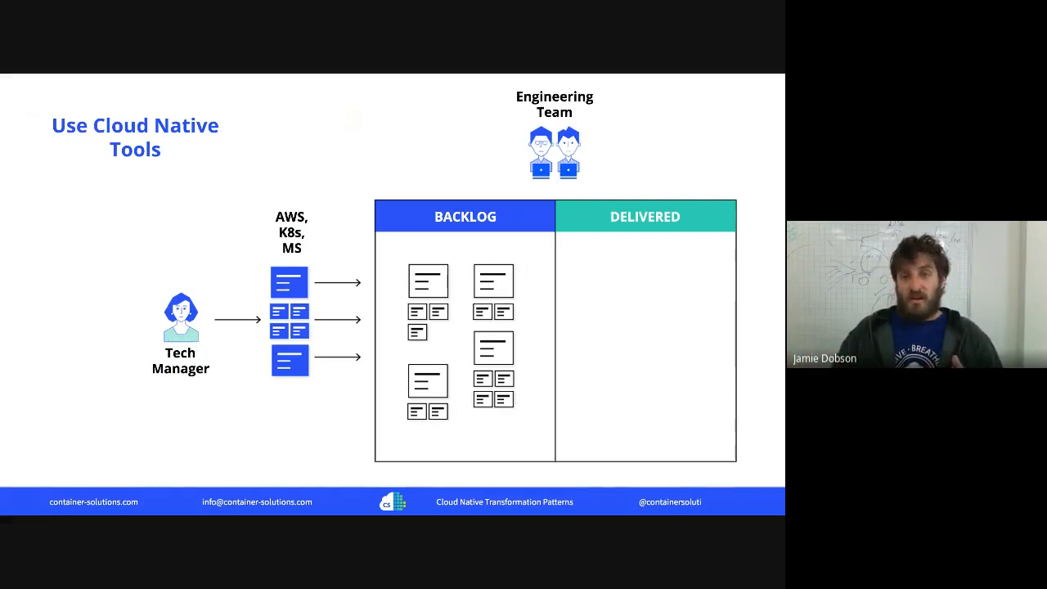
pyautogui.press('Right')
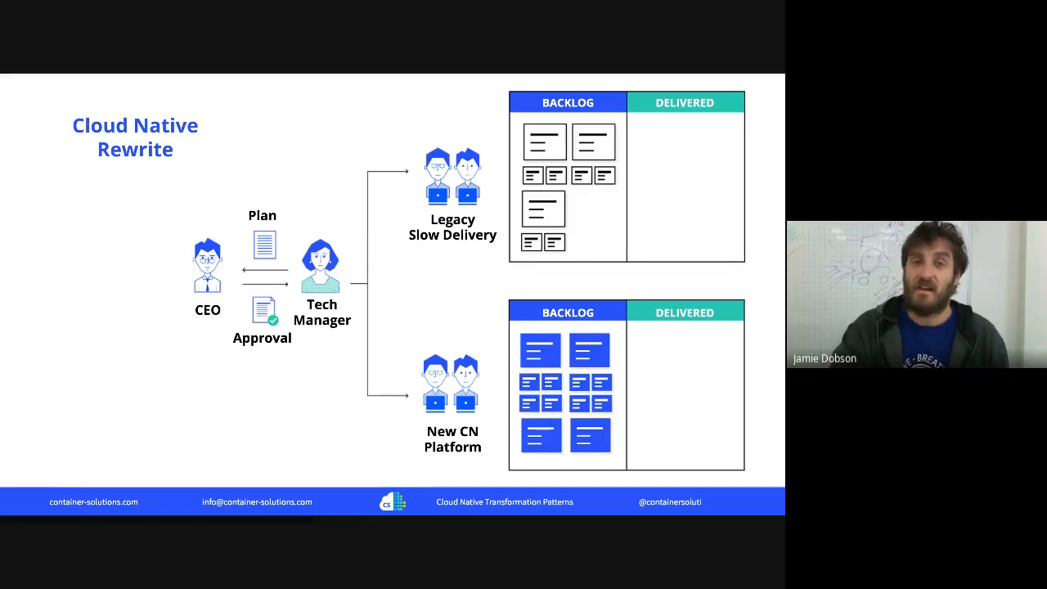
pyautogui.press('Right')
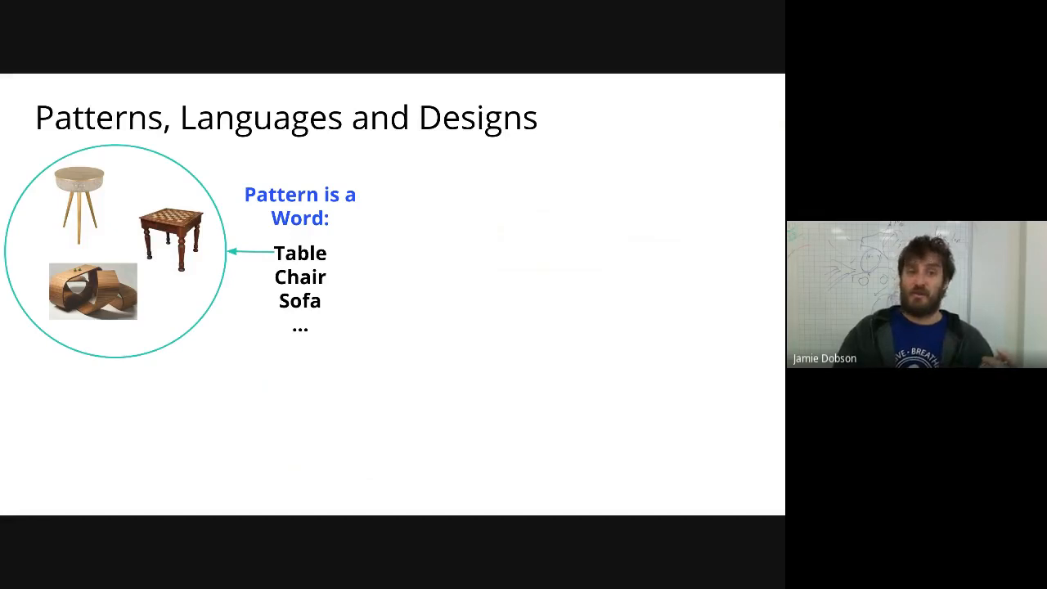
# Step: Advance the presentation to the 'Patterns, Languages and Designs' slide (Table, Chair, Sofa)
pyautogui.press('Right')
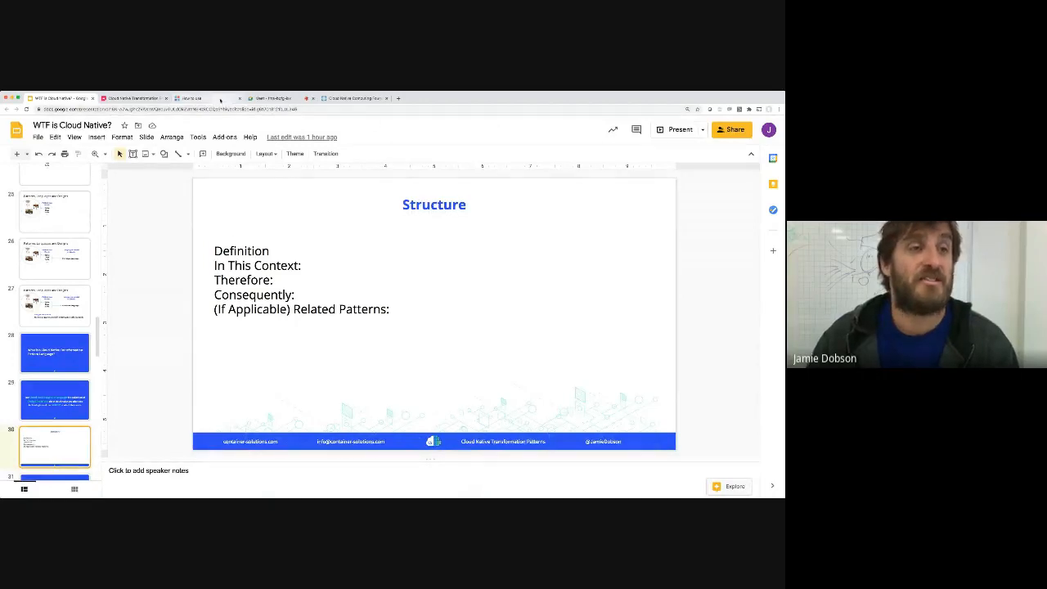
# Step: Switch to the Cloud Native Transformation Patterns browser tab showing cnpatterns.org
pyautogui.click(194, 98)
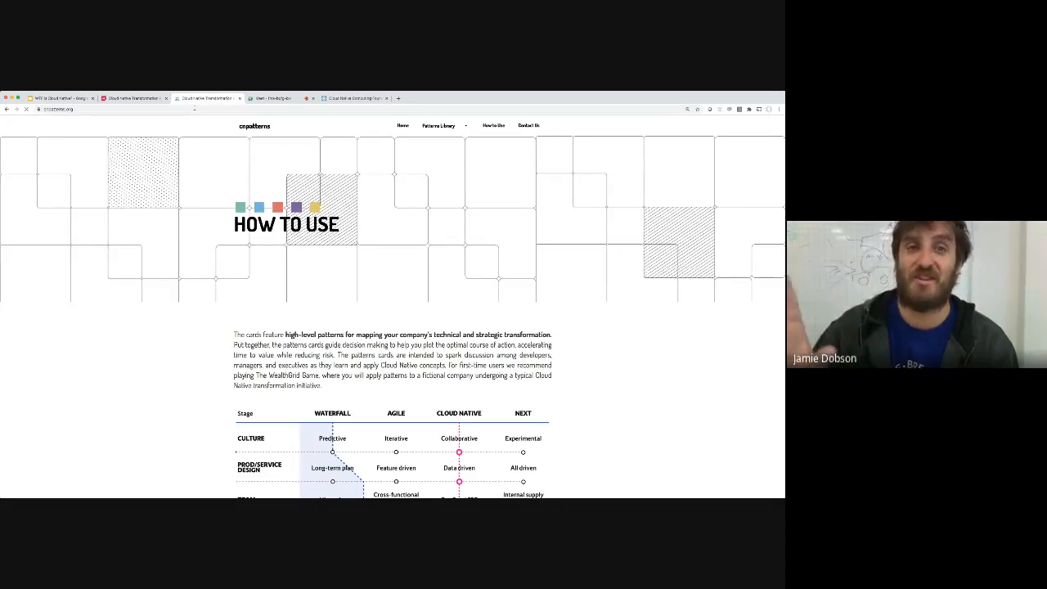
# Step: Browse the cnpatterns.org Patterns Library and open Strategy & Risk Reduction's Business Case pattern
pyautogui.click(400, 125)
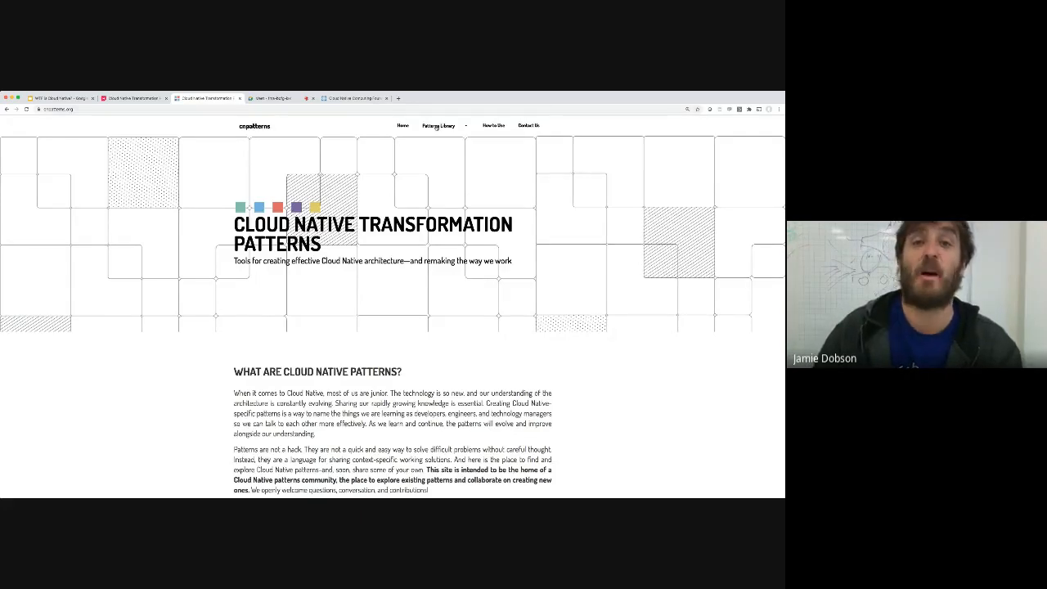
pyautogui.click(444, 125)
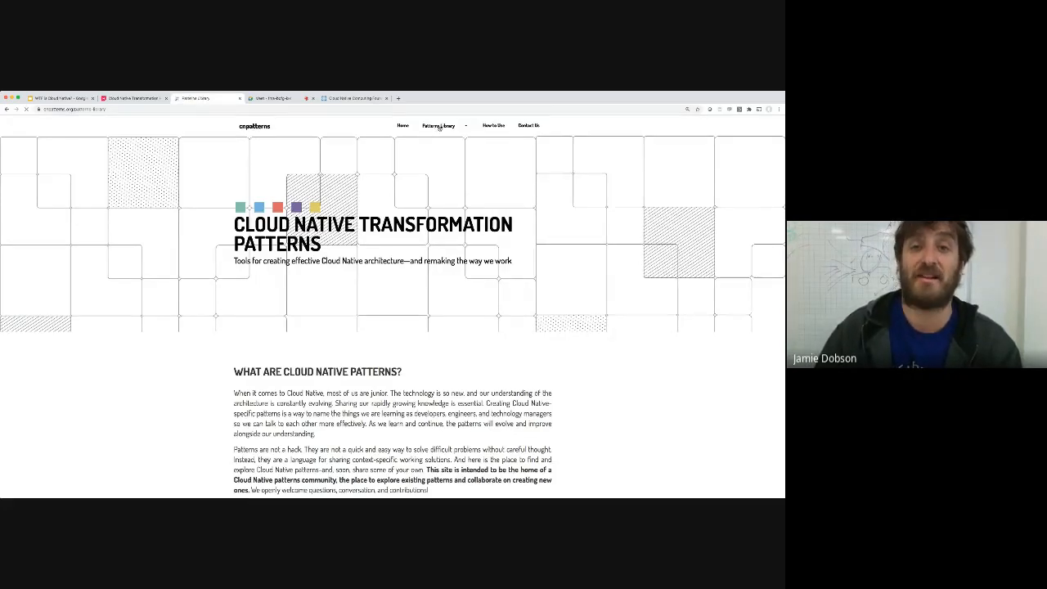
pyautogui.scroll(-3)
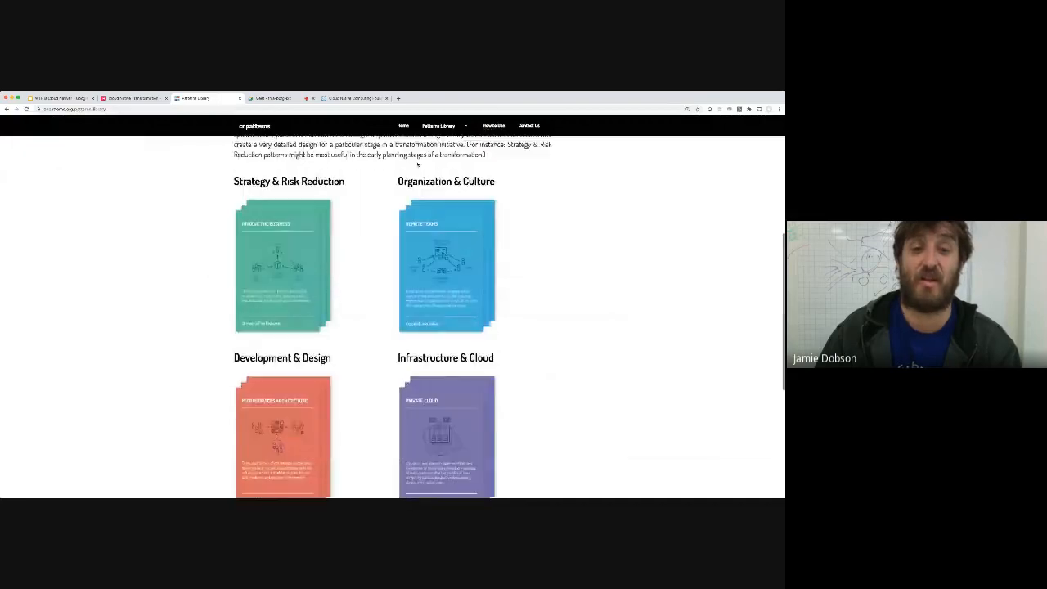
pyautogui.scroll(-3)
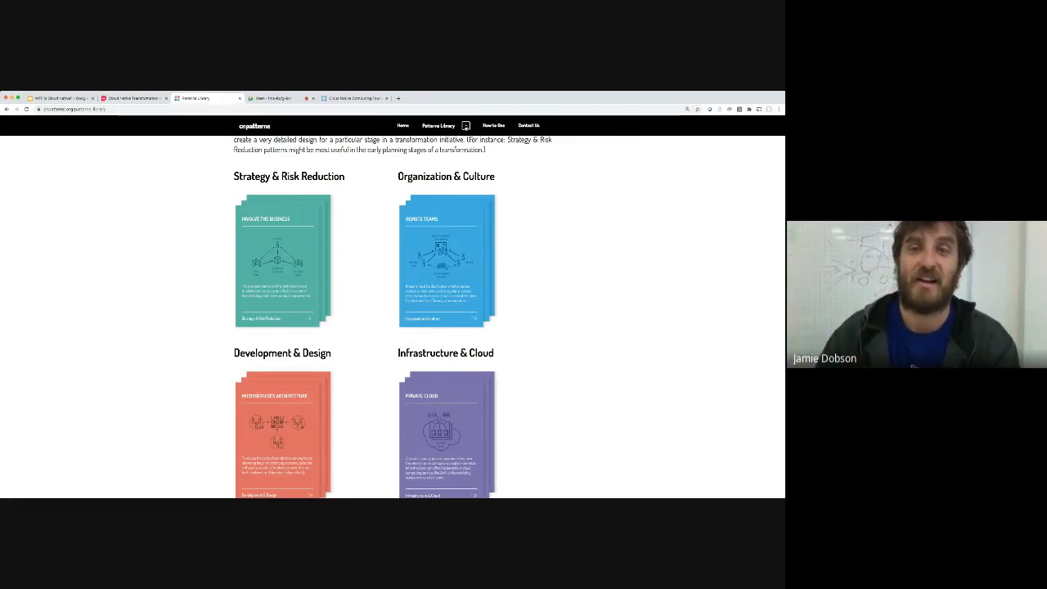
pyautogui.click(438, 125)
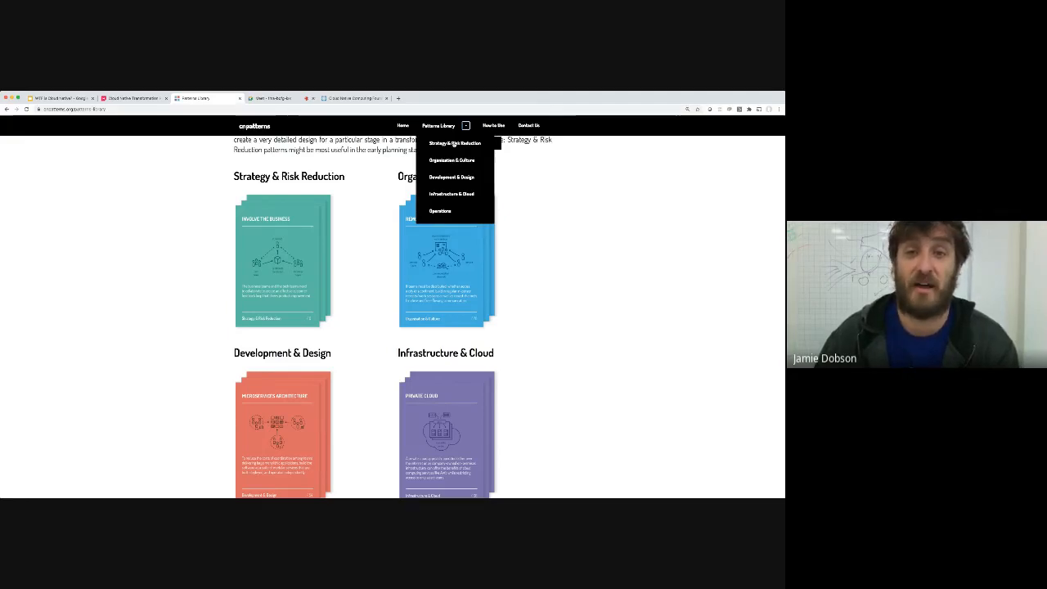
pyautogui.click(455, 143)
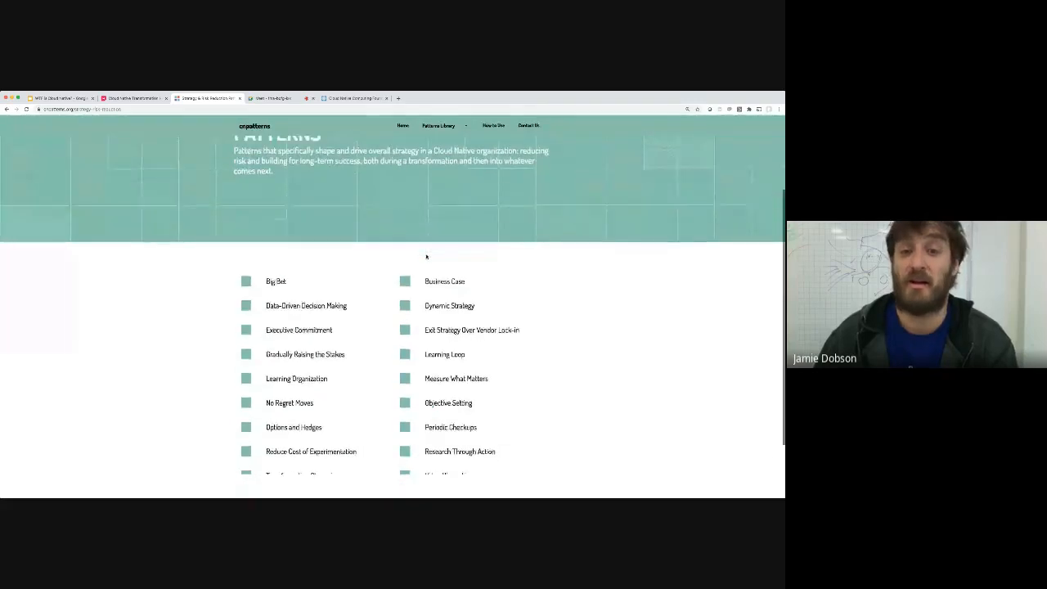
pyautogui.scroll(-3)
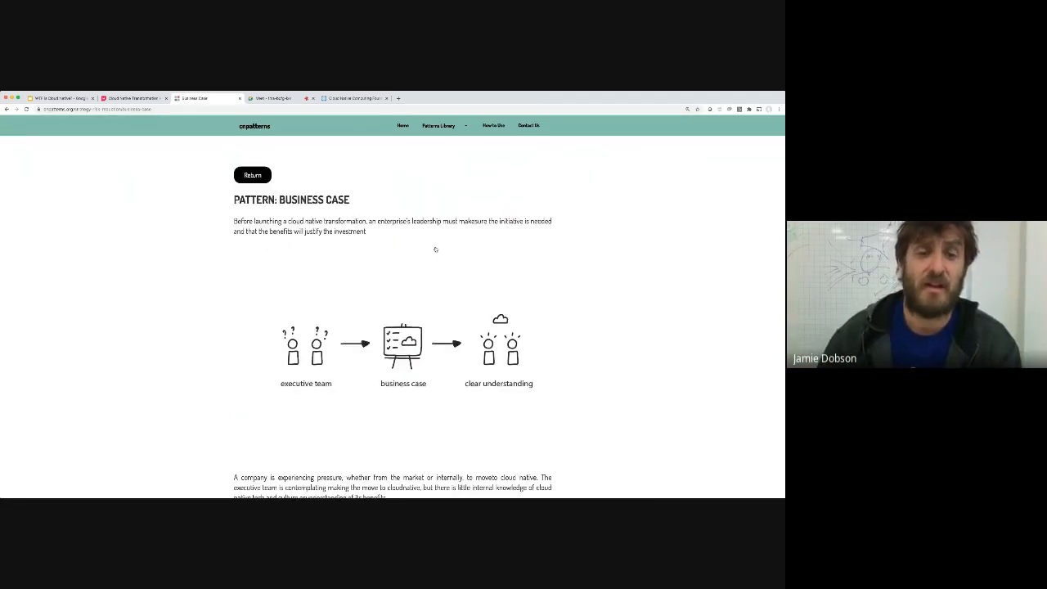
pyautogui.scroll(-3)
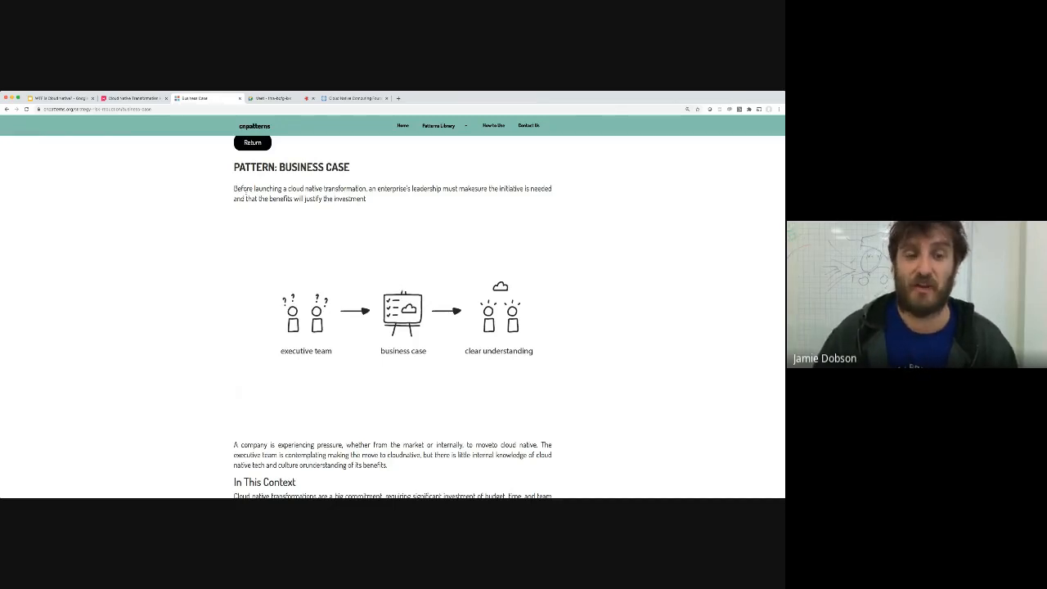
pyautogui.scroll(-3)
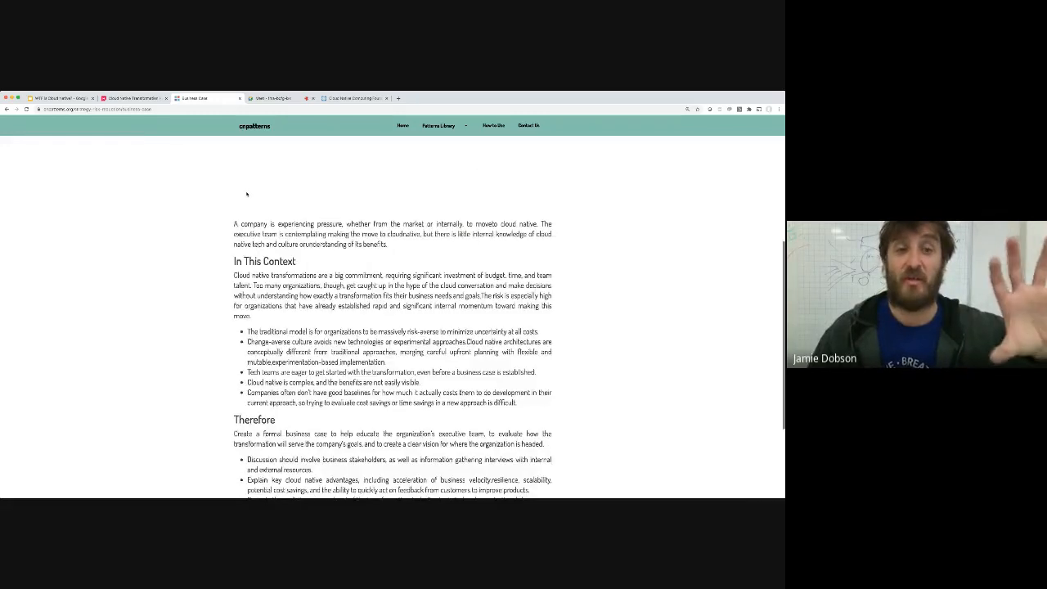
pyautogui.scroll(-3)
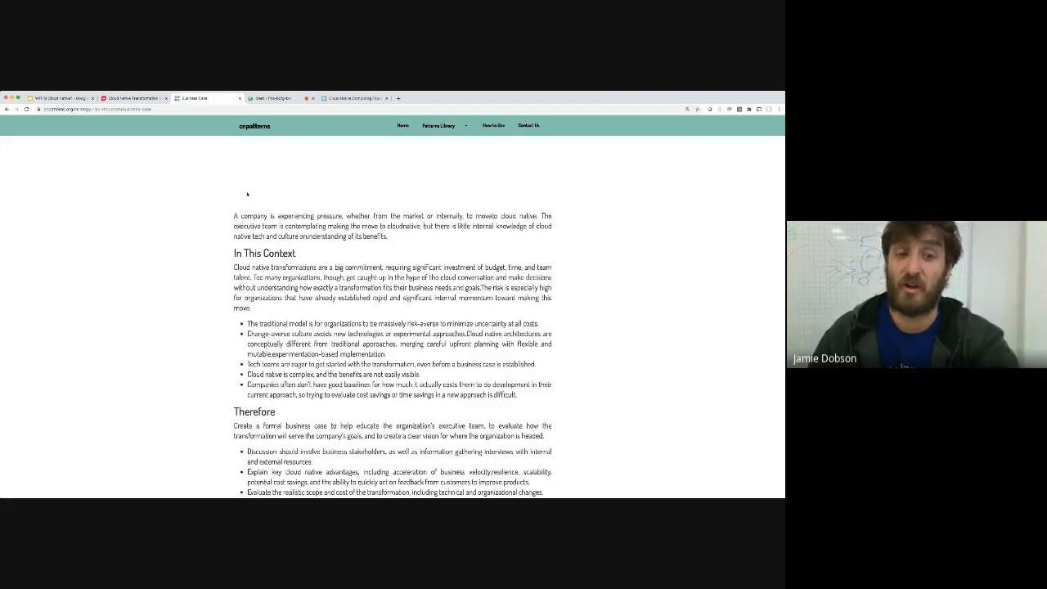
pyautogui.scroll(-3)
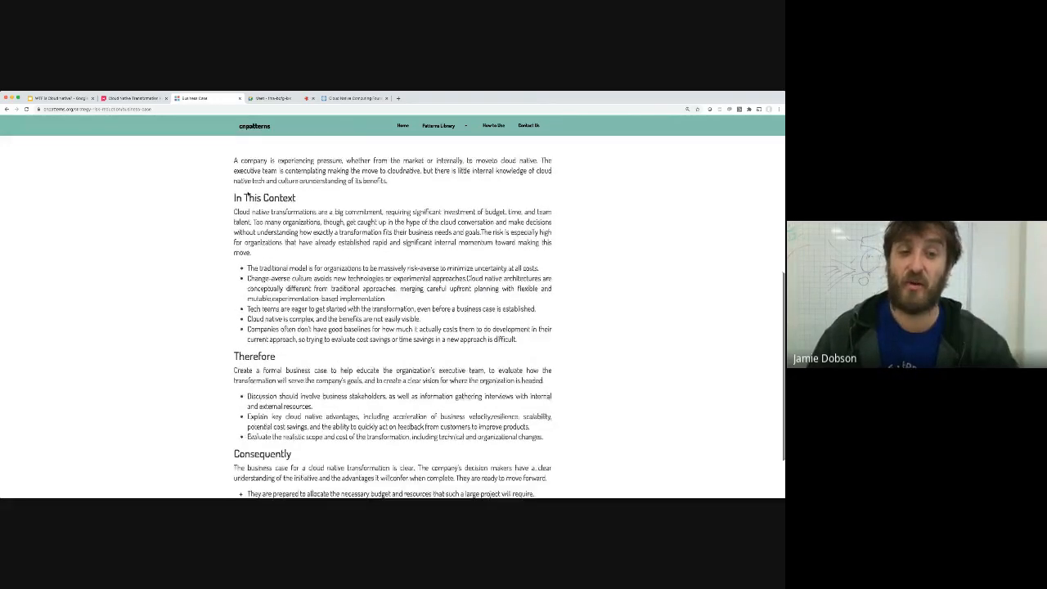
pyautogui.scroll(-3)
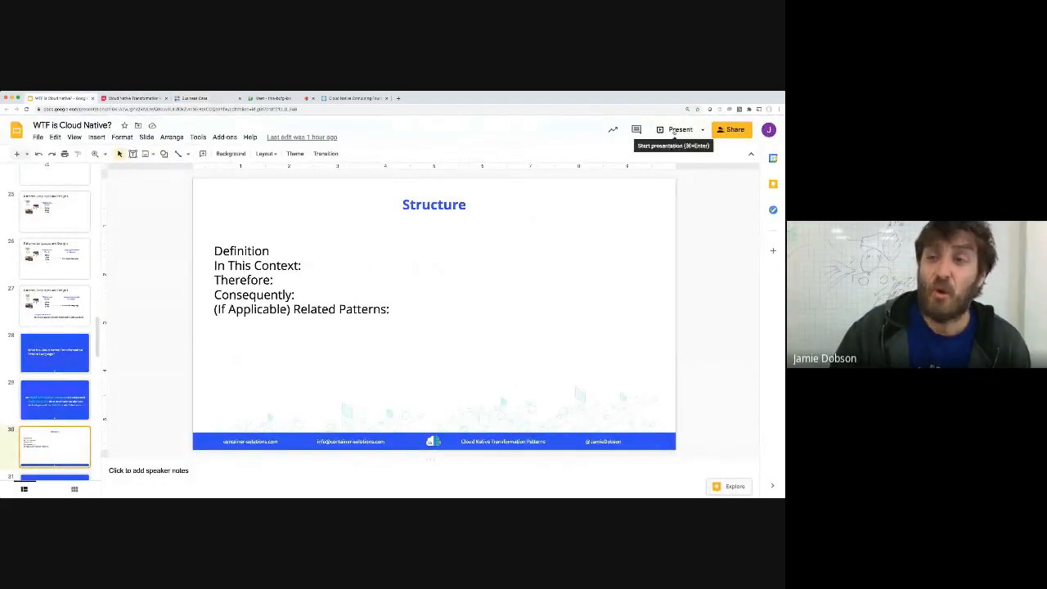
pyautogui.scroll(-3)
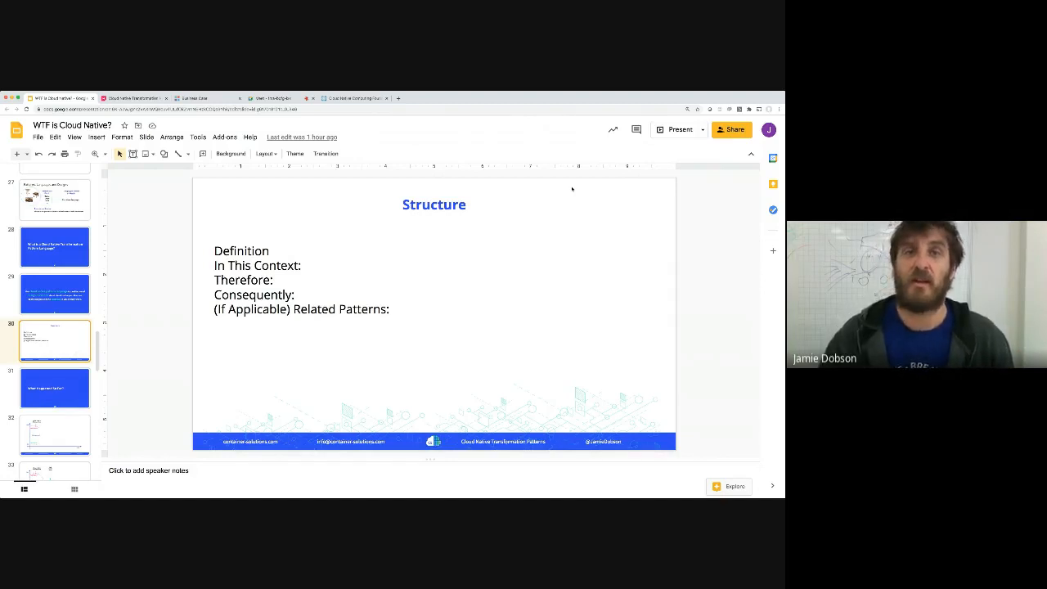
pyautogui.moveTo(679, 130)
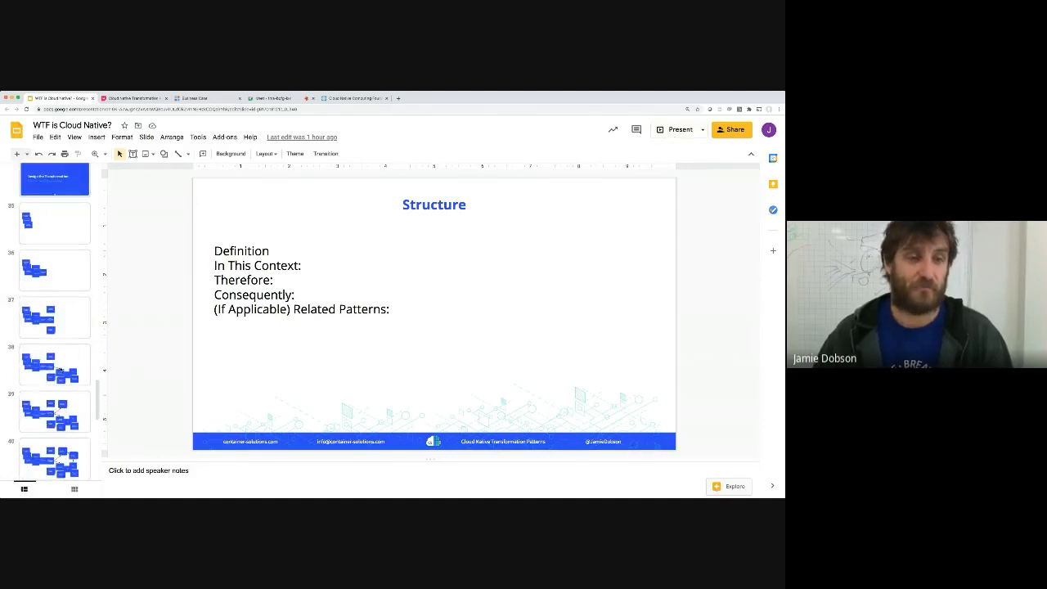
pyautogui.click(679, 129)
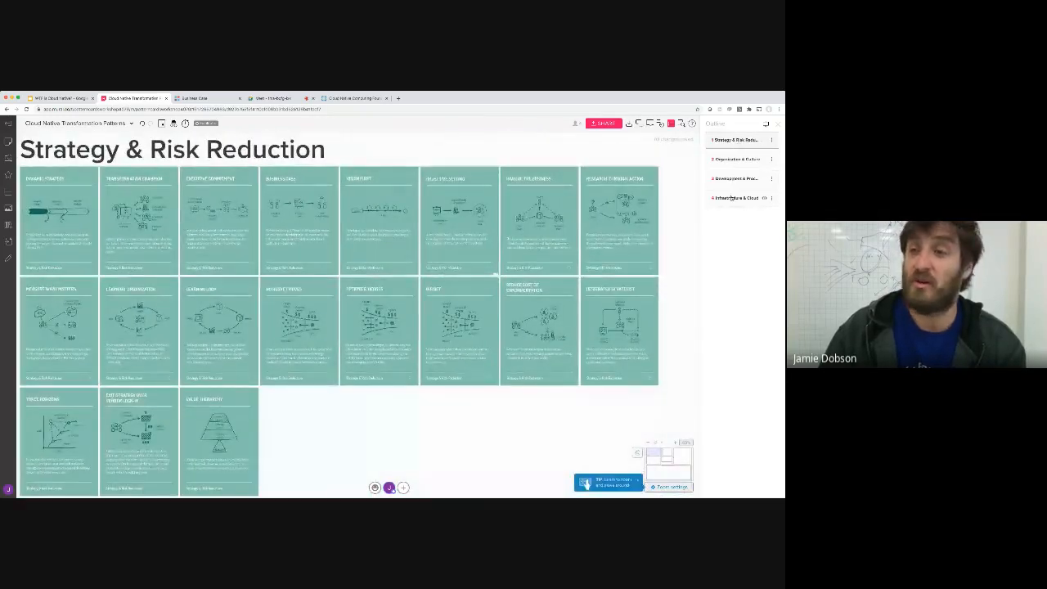
# Step: Bring the Mural board's green Strategy & Risk Reduction pattern cards into close view
pyautogui.click(737, 198)
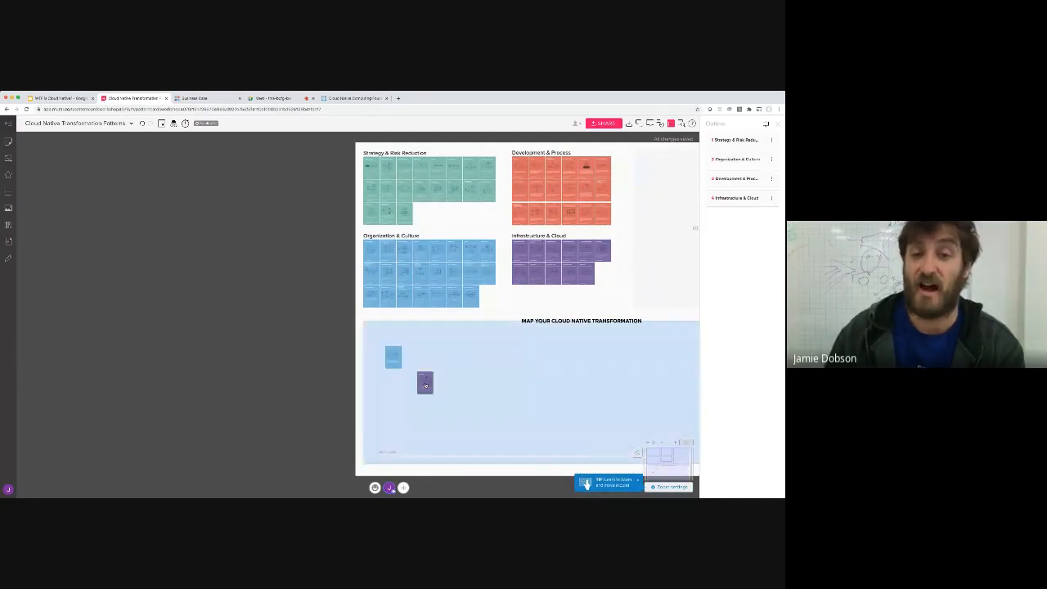
# Step: Zoom out of the Mural board, then present the deck from slide 42's pattern-card photo
pyautogui.click(423, 383)
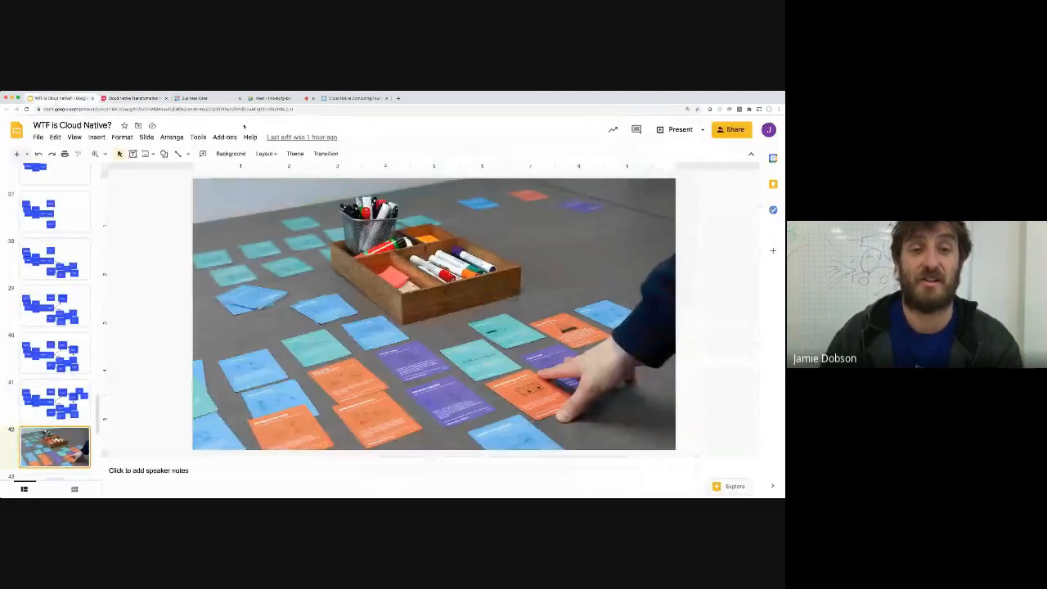
pyautogui.click(679, 129)
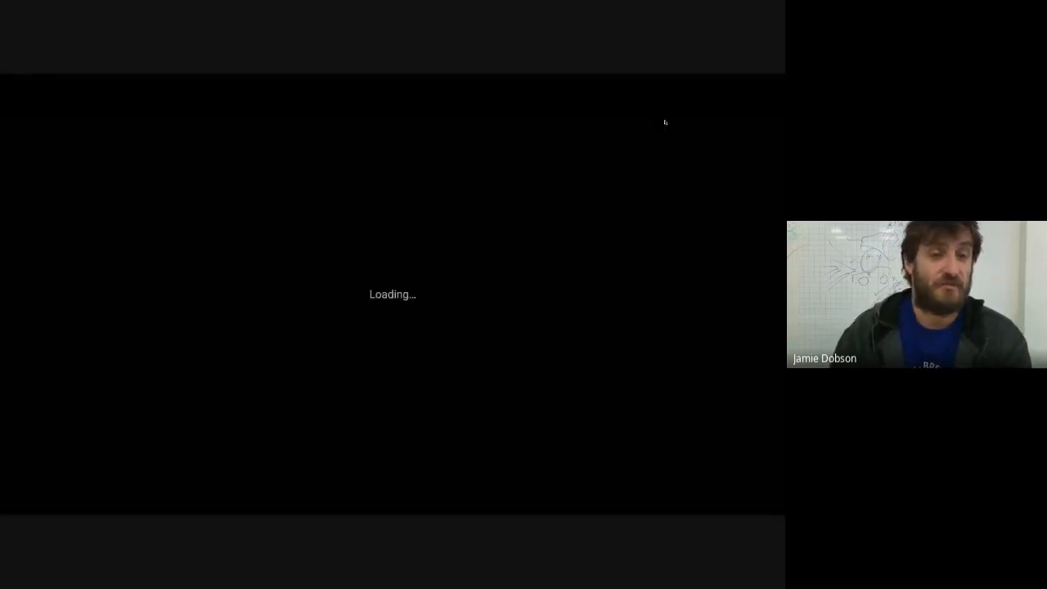